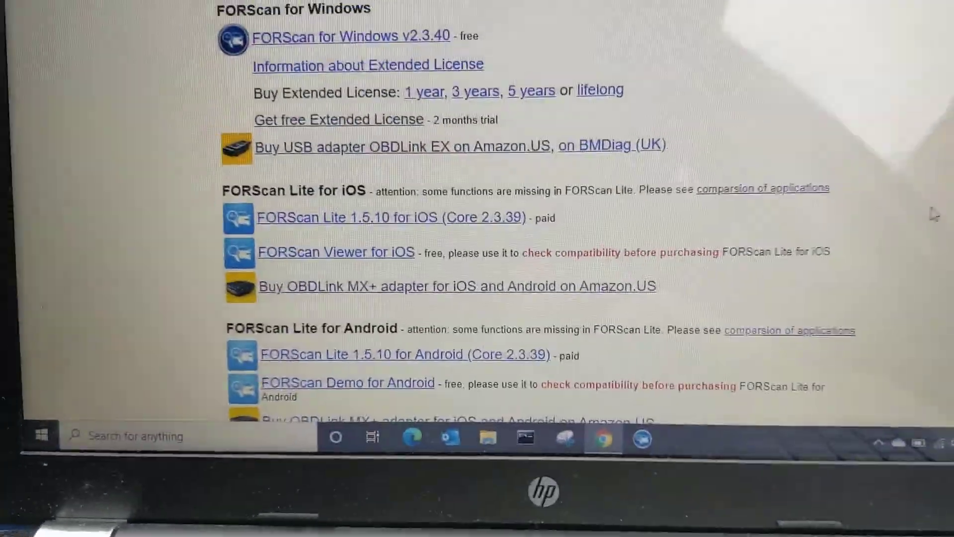
- Scroll the FORScan download page before switching to FORScan's Mazda3 profile prompt
{"action": "scroll", "scroll_direction": "down", "scroll_amount": 3}
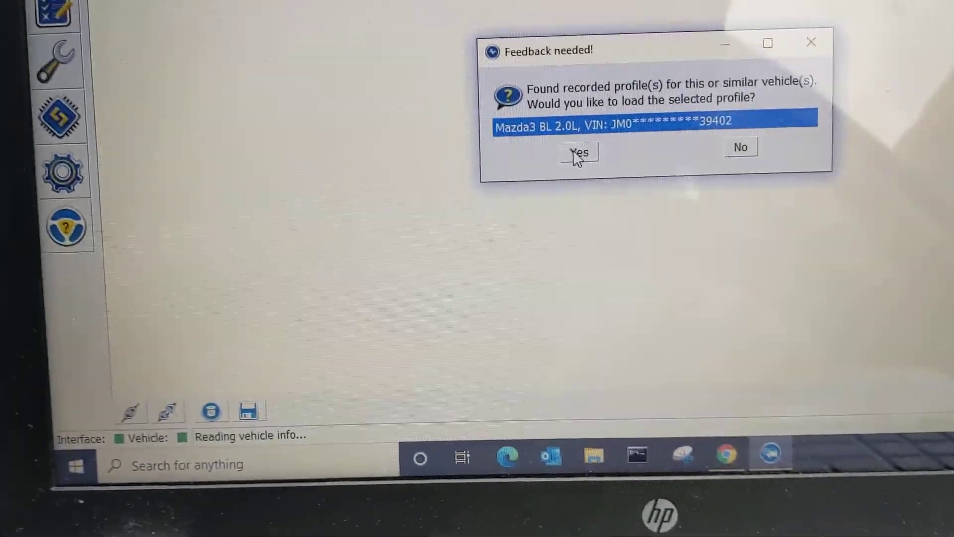
- Accept loading the saved Mazda3 BL 2.0L vehicle profile
{"action": "left_click", "coordinate": [577, 151]}
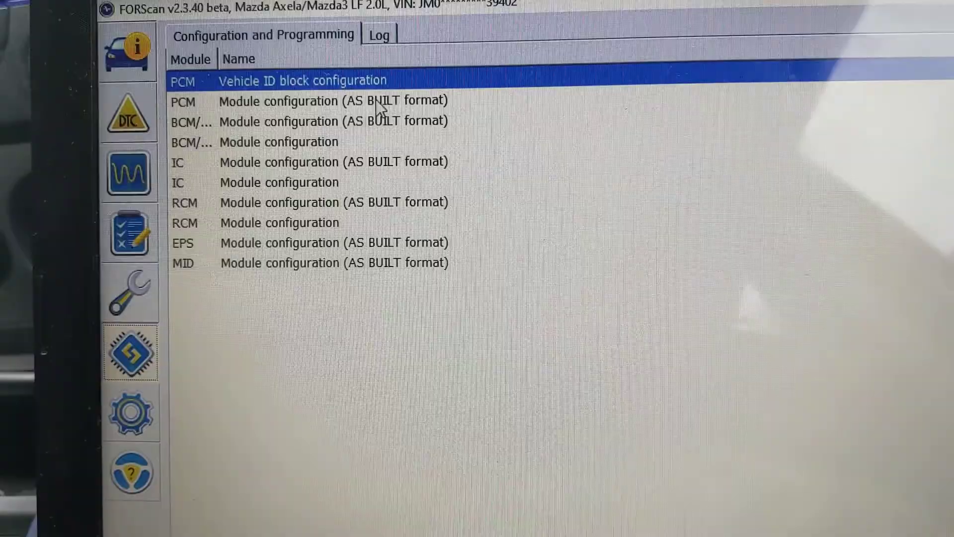
- Choose the PCM AS BUILT entry, then PCM Vehicle ID block configuration
{"action": "left_click", "coordinate": [334, 101]}
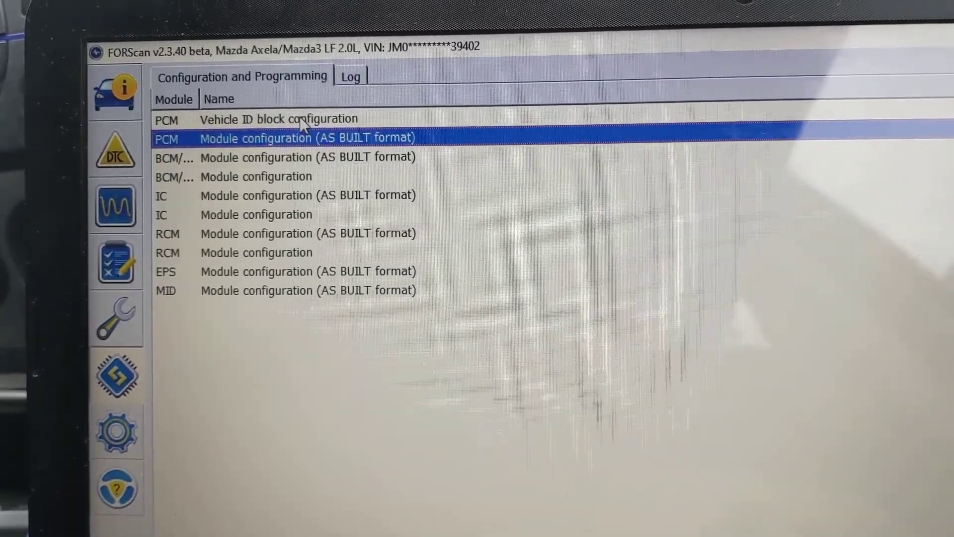
{"action": "left_click", "coordinate": [274, 119]}
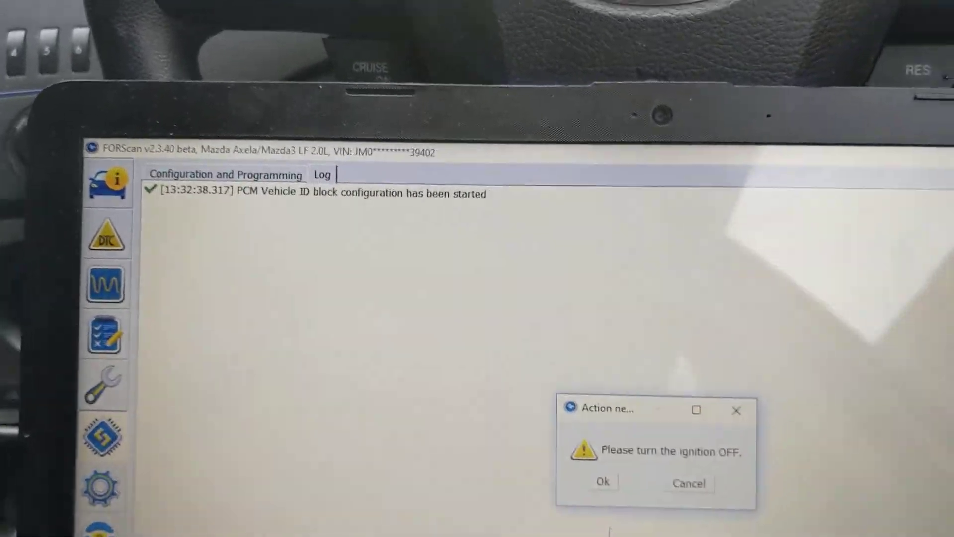
- Confirm ignition off and apply 3 - Enabled for Cruise Control
{"action": "left_click", "coordinate": [602, 482]}
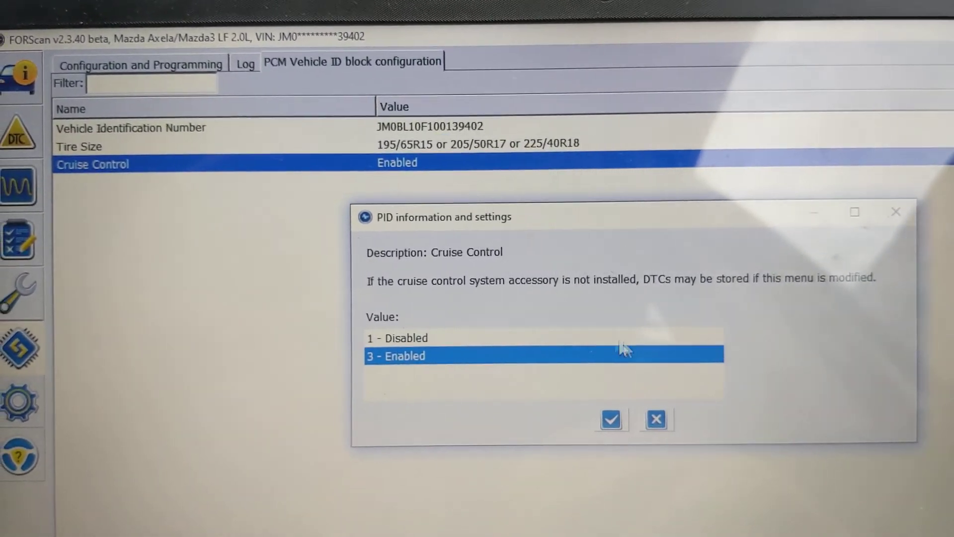
{"action": "left_click", "coordinate": [611, 419]}
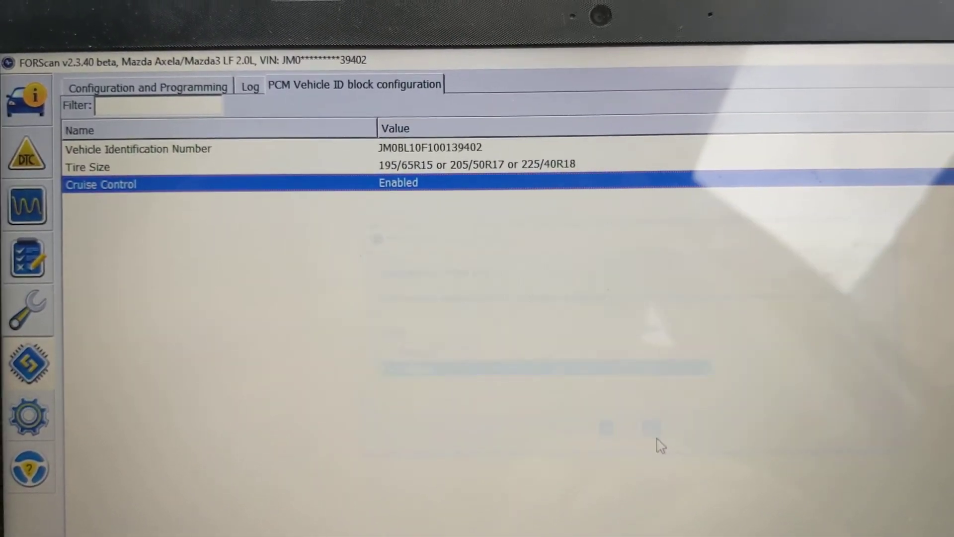